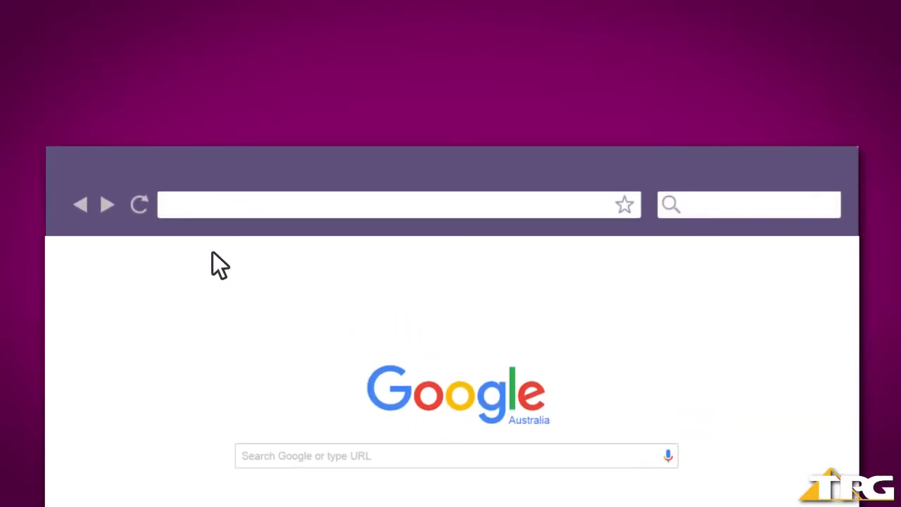
Load the gateway address 10.1.1.1 in the browser, replacing the initial 192.168.1.1.
{"action": "type", "text": "192.168.1.1"}
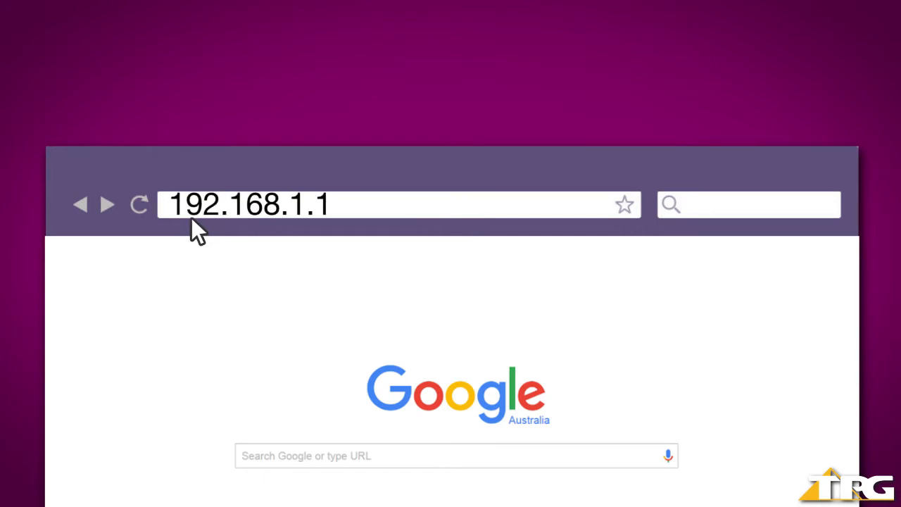
{"action": "mouse_move", "coordinate": [264, 228]}
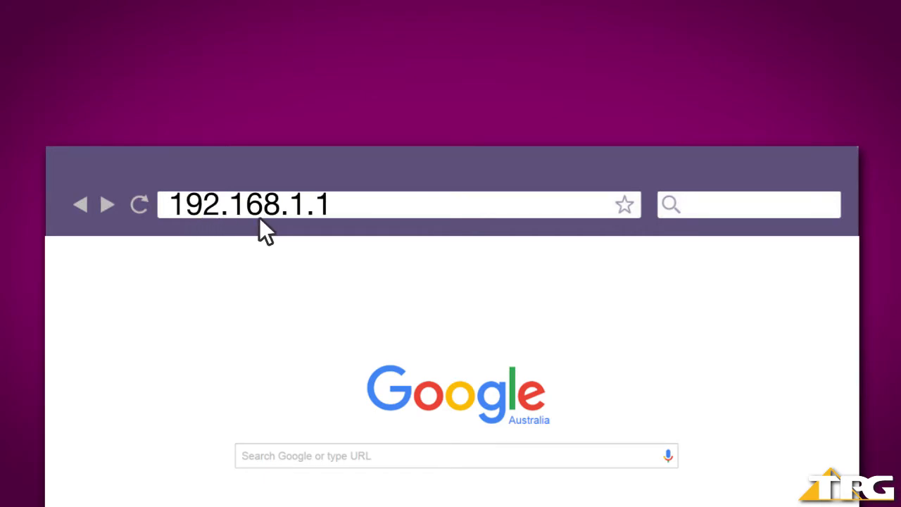
{"action": "mouse_move", "coordinate": [310, 229]}
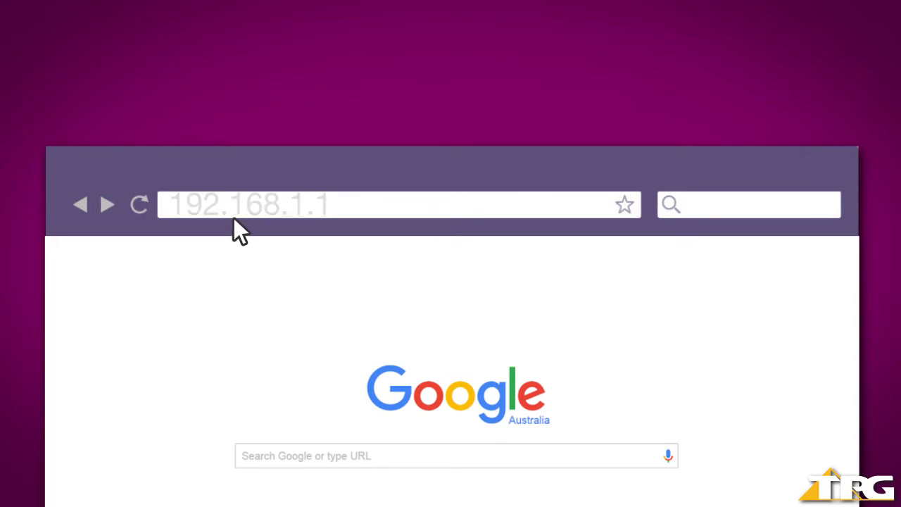
{"action": "type", "text": "10.1.1.1"}
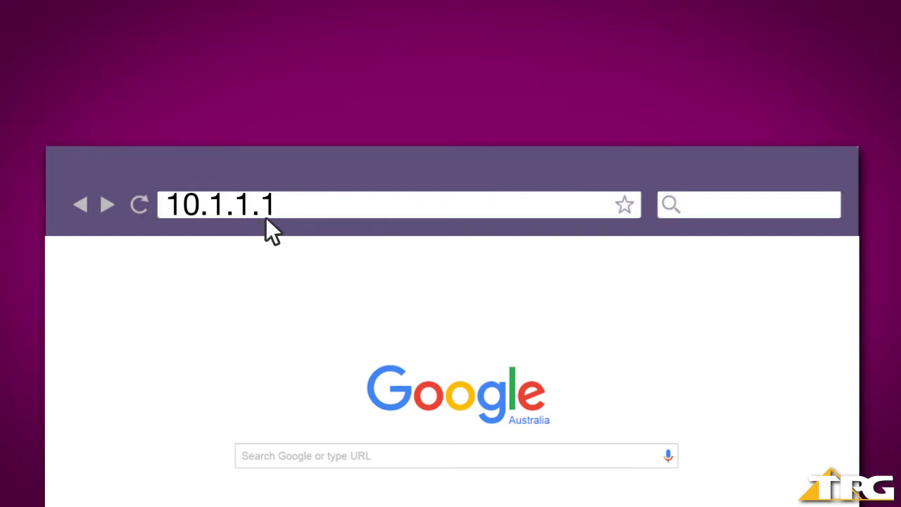
{"action": "key", "text": "Return"}
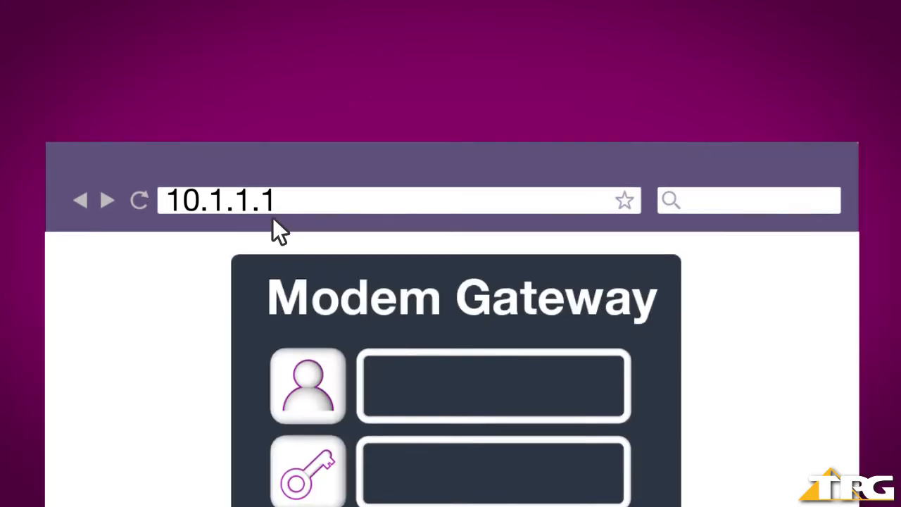
{"action": "scroll", "scroll_direction": "up", "scroll_amount": 3}
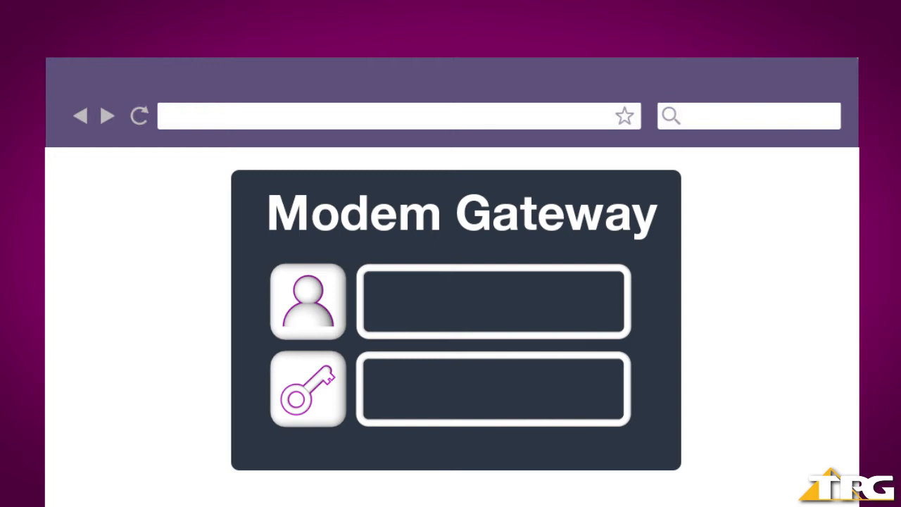
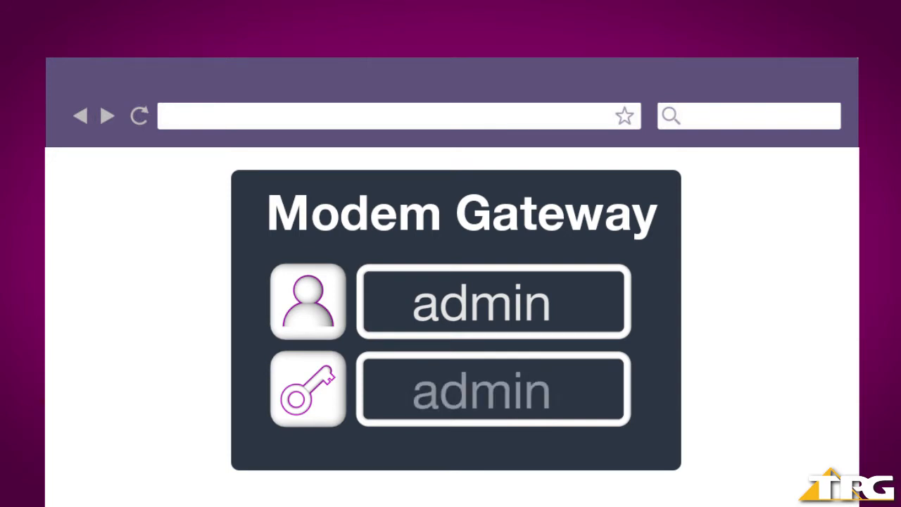
Enter 'admin' as the username and the default password on the gateway login form.
{"action": "type", "text": "password"}
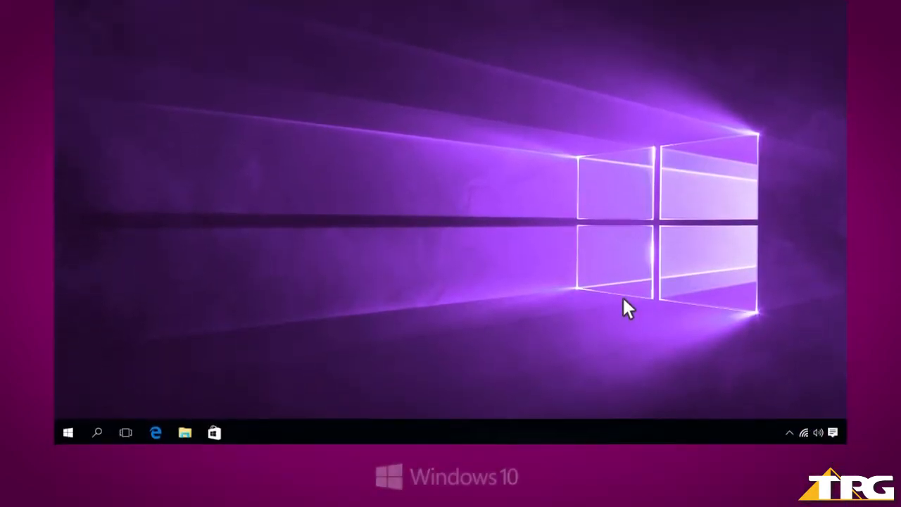
{"action": "mouse_move", "coordinate": [683, 394]}
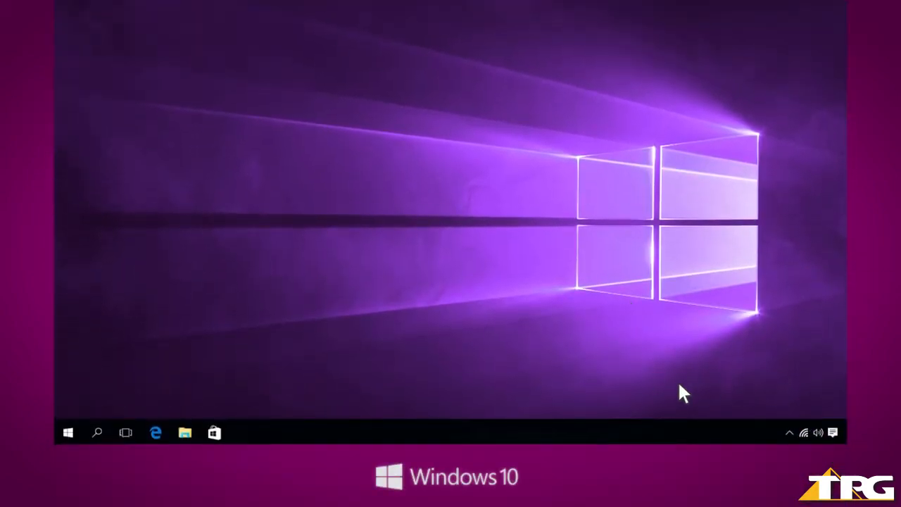
{"action": "mouse_move", "coordinate": [806, 436]}
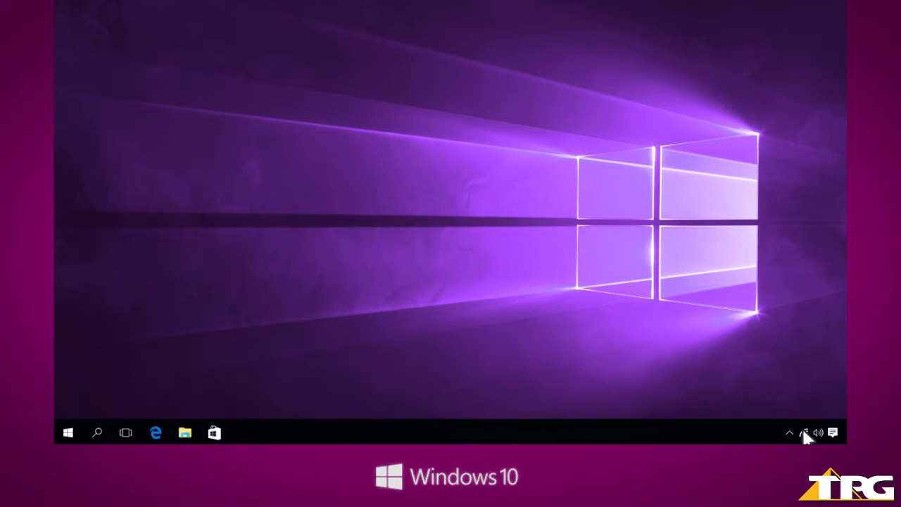
Connect Windows 10 to 'Your Home Network' from the taskbar network list.
{"action": "left_click", "coordinate": [803, 433]}
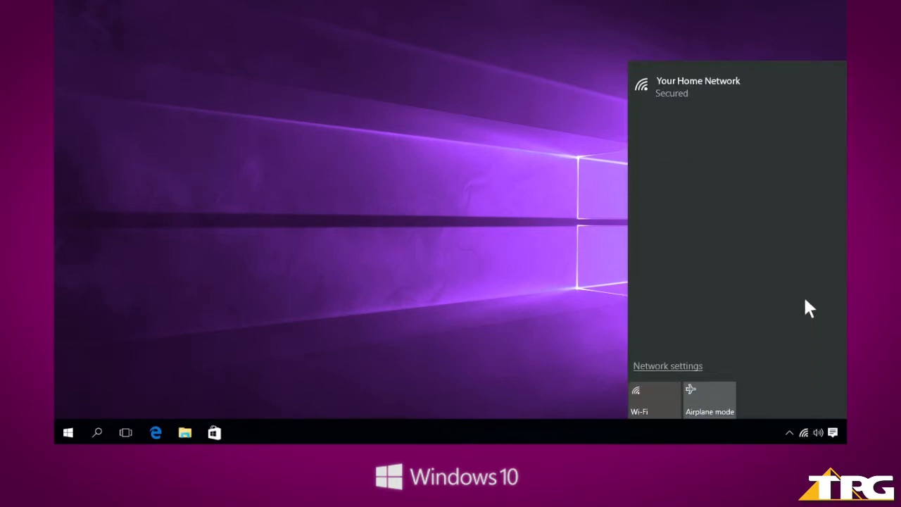
{"action": "mouse_move", "coordinate": [746, 97]}
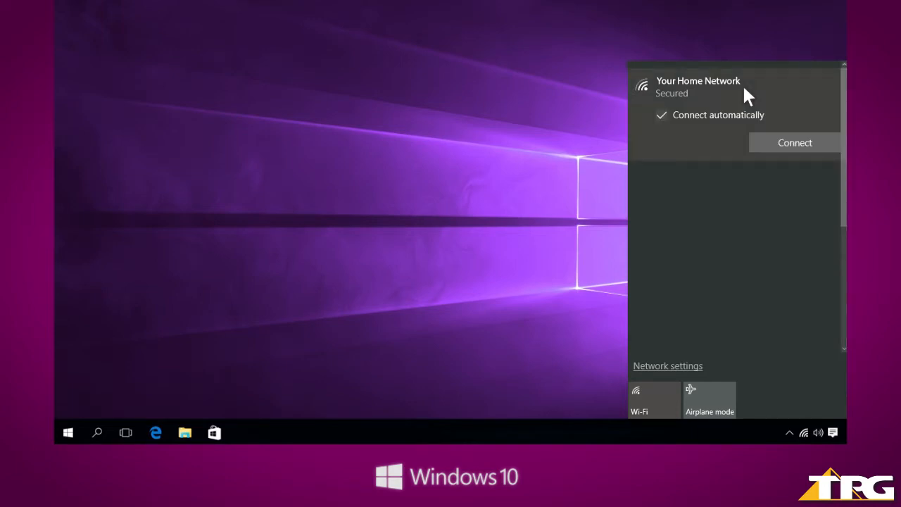
{"action": "mouse_move", "coordinate": [777, 114]}
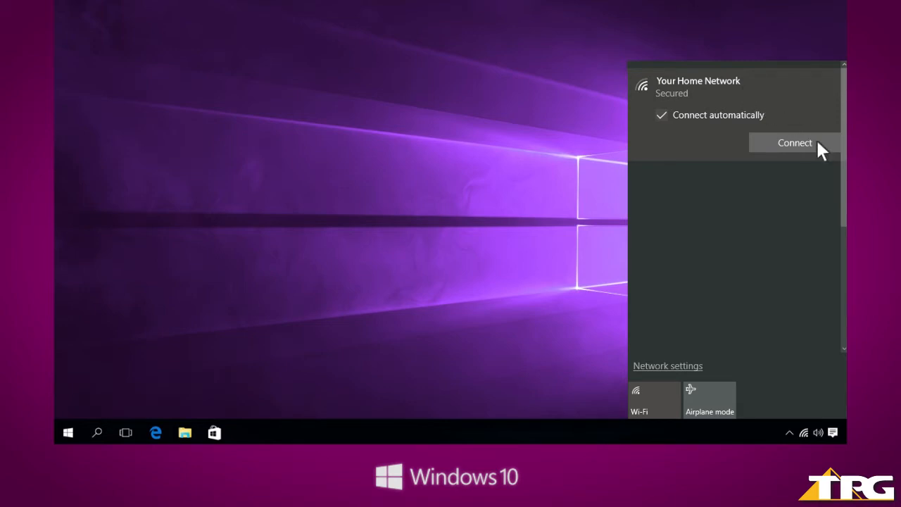
{"action": "left_click", "coordinate": [795, 143]}
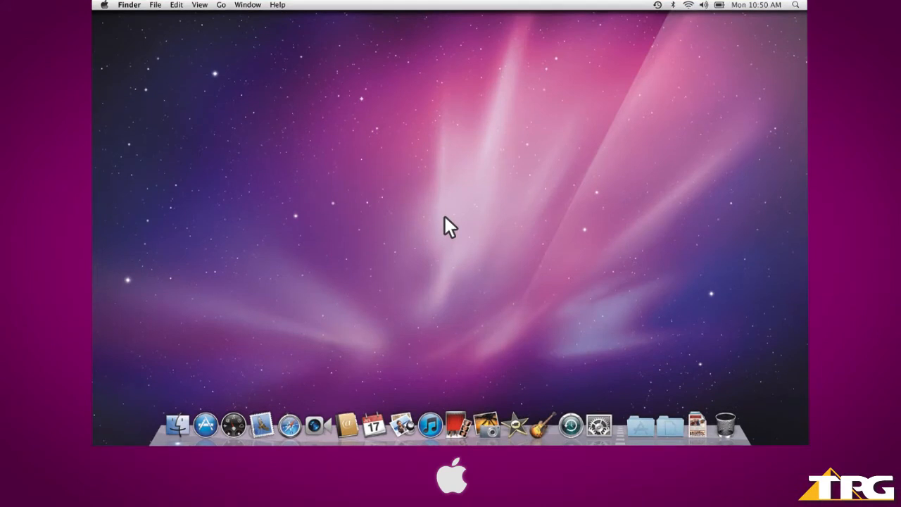
{"action": "mouse_move", "coordinate": [547, 98]}
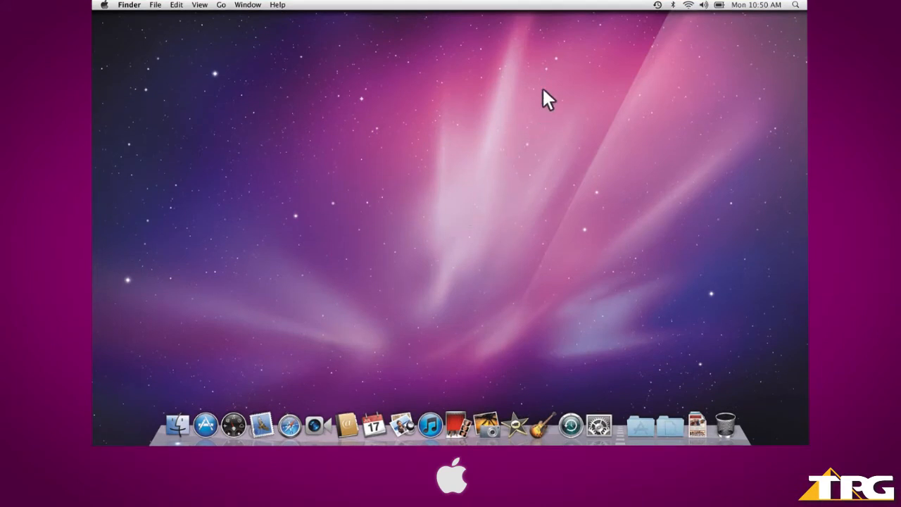
Choose 'Your Home Network' from the Mac menu-bar Wi-Fi list.
{"action": "left_click", "coordinate": [687, 5]}
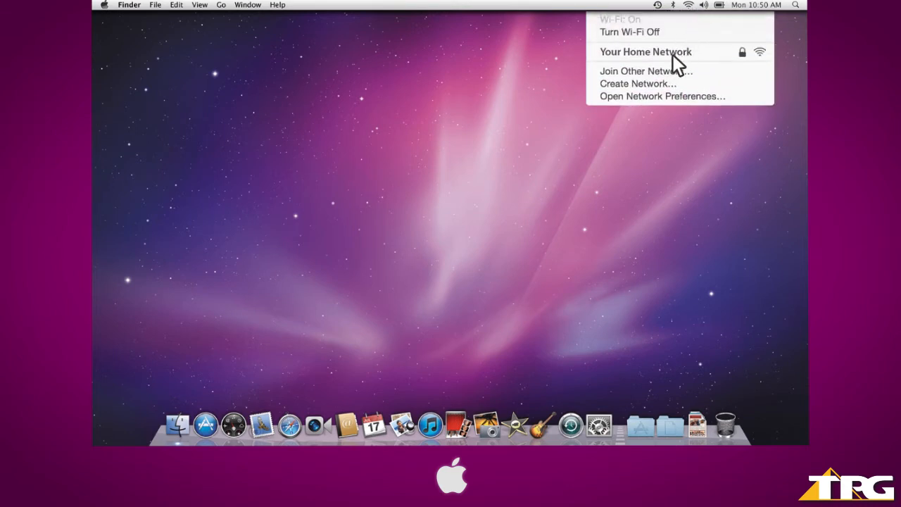
{"action": "left_click", "coordinate": [644, 51]}
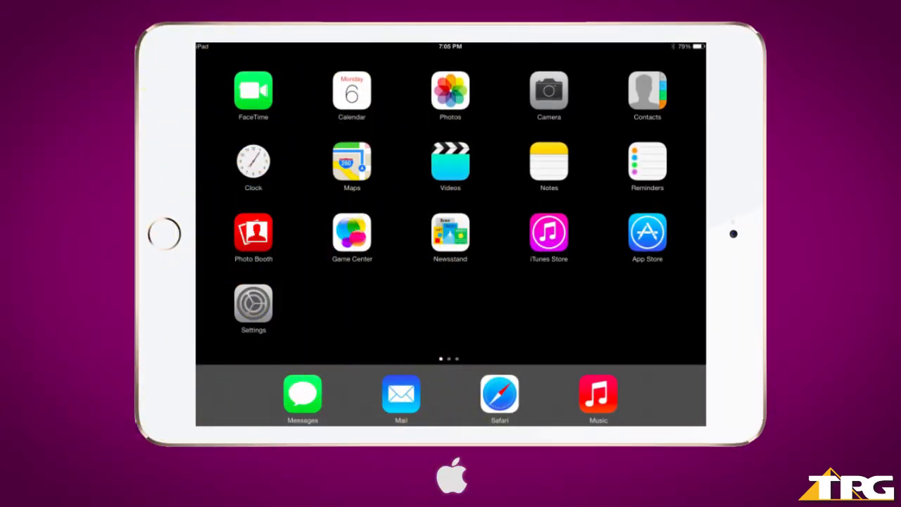
Open the iPad's Settings app to reach the Wi-Fi options.
{"action": "left_click", "coordinate": [253, 303]}
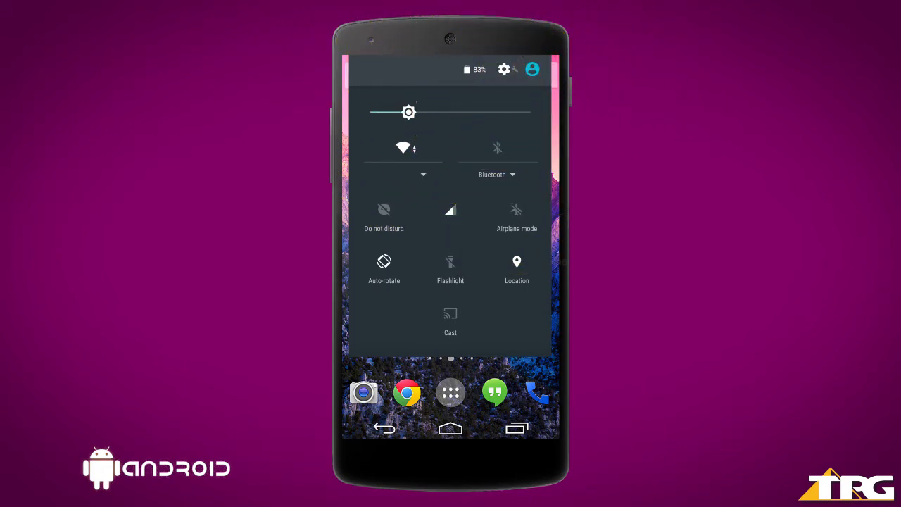
Open the Android Wi-Fi network list via the quick settings gear.
{"action": "left_click", "coordinate": [504, 69]}
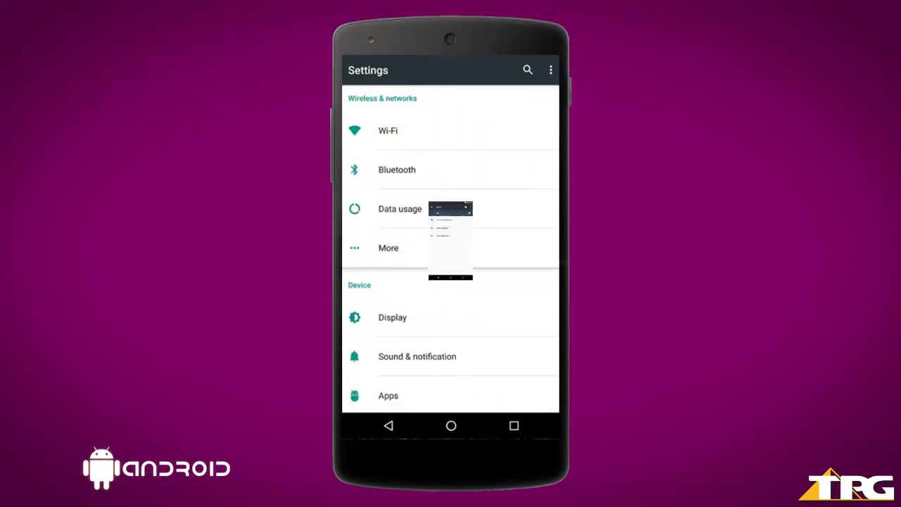
{"action": "left_click", "coordinate": [387, 130]}
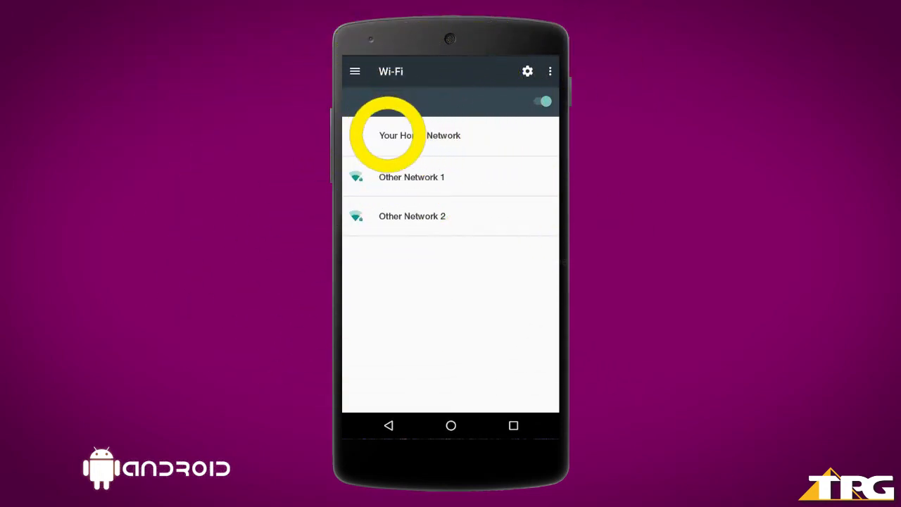